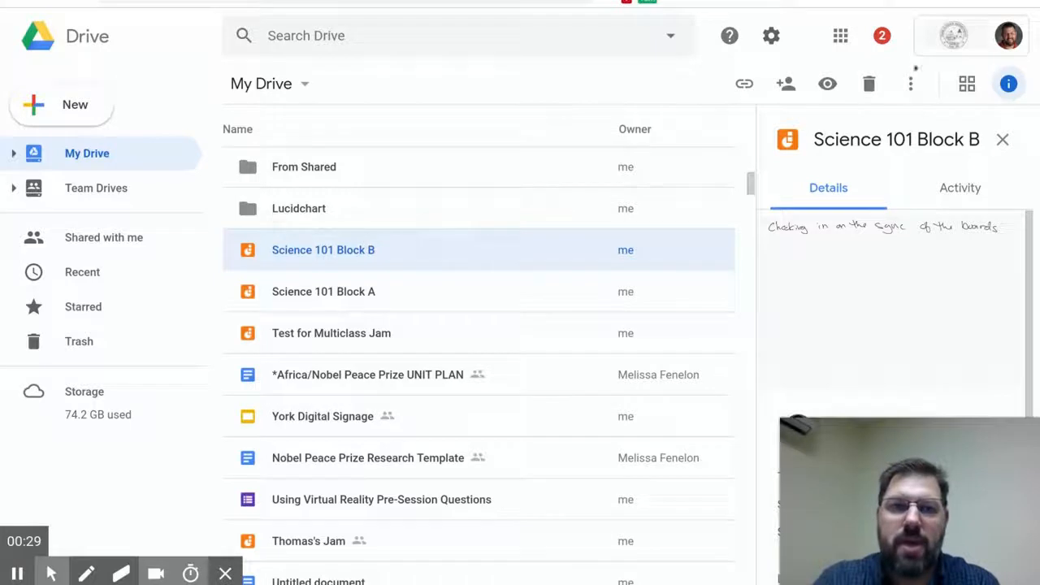
# Create 'Copy of Science 101 Block B' via More actions > Make a copy.
pyautogui.click(910, 83)
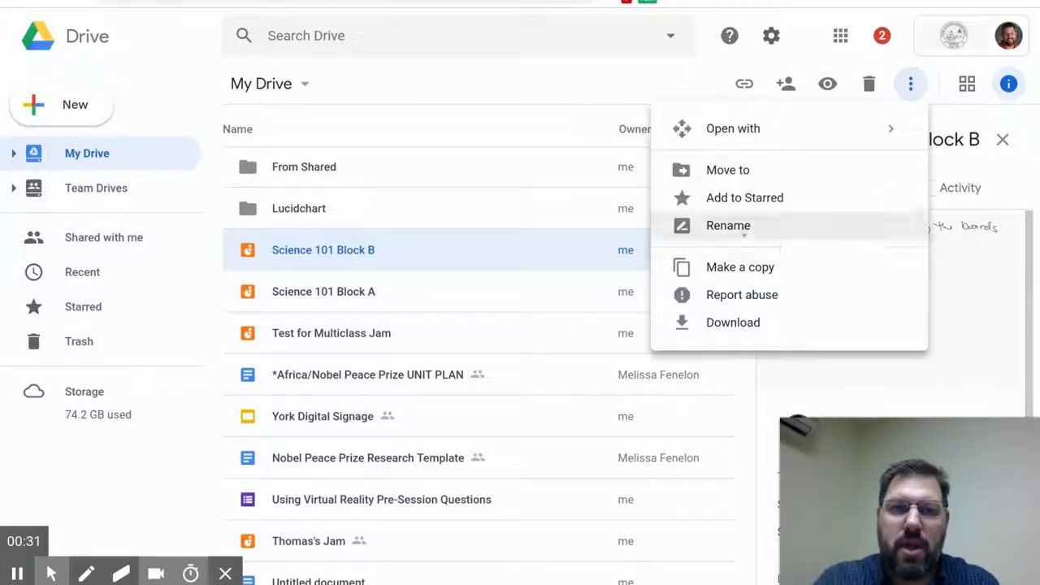
pyautogui.click(741, 266)
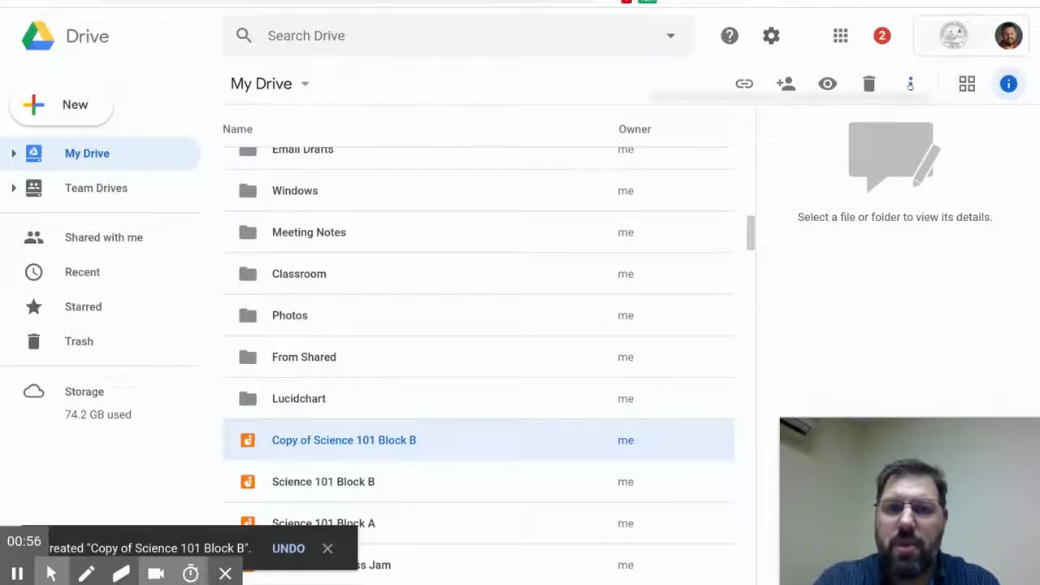
# Select 'Copy of Science 101 Block B' and bring up its More actions menu for renaming.
pyautogui.click(910, 85)
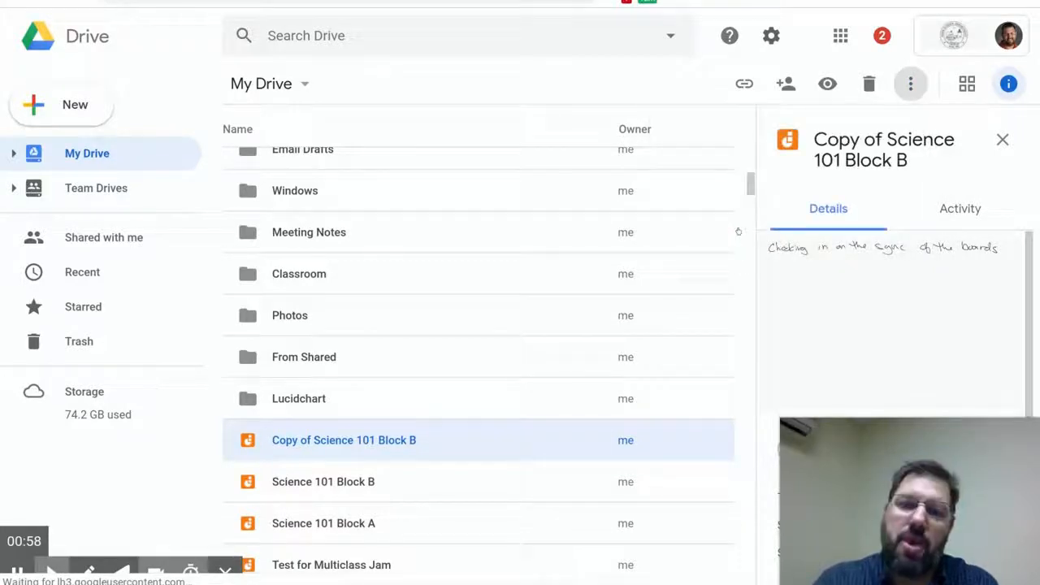
pyautogui.click(910, 83)
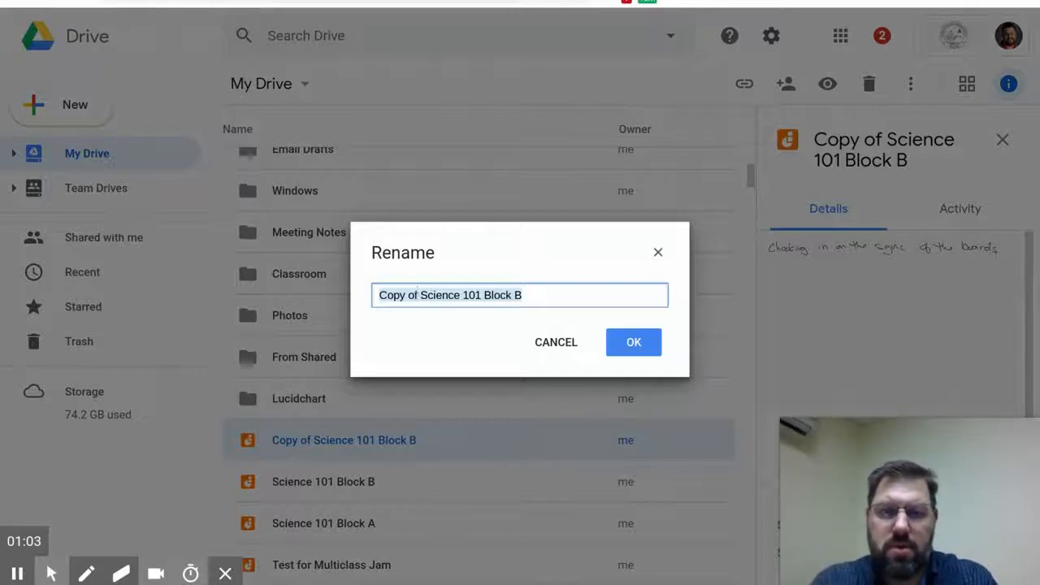
# Replace the name with 'Science 101 Block C' and confirm with OK.
pyautogui.press('Backspace')
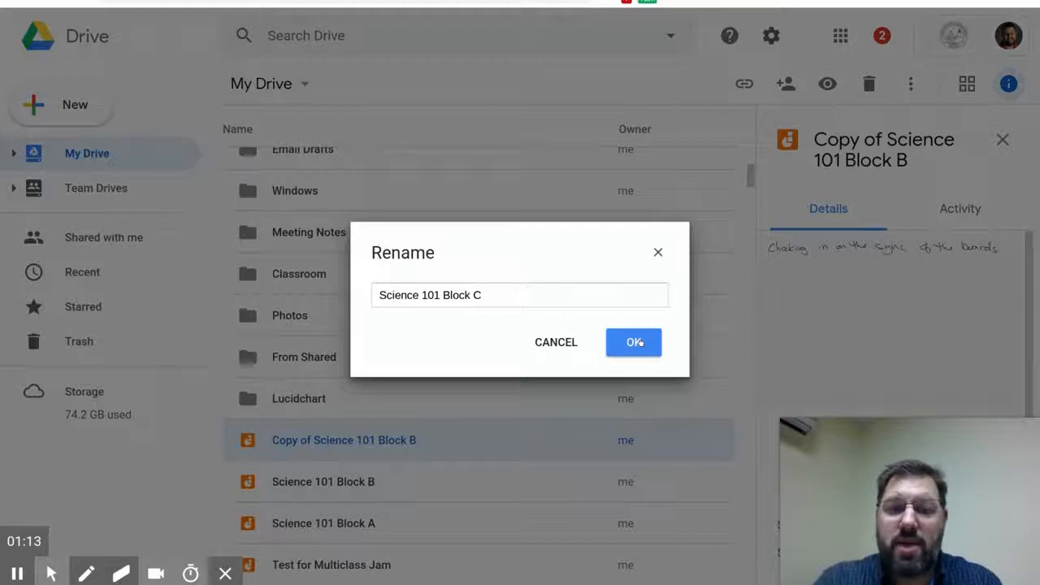
pyautogui.click(633, 341)
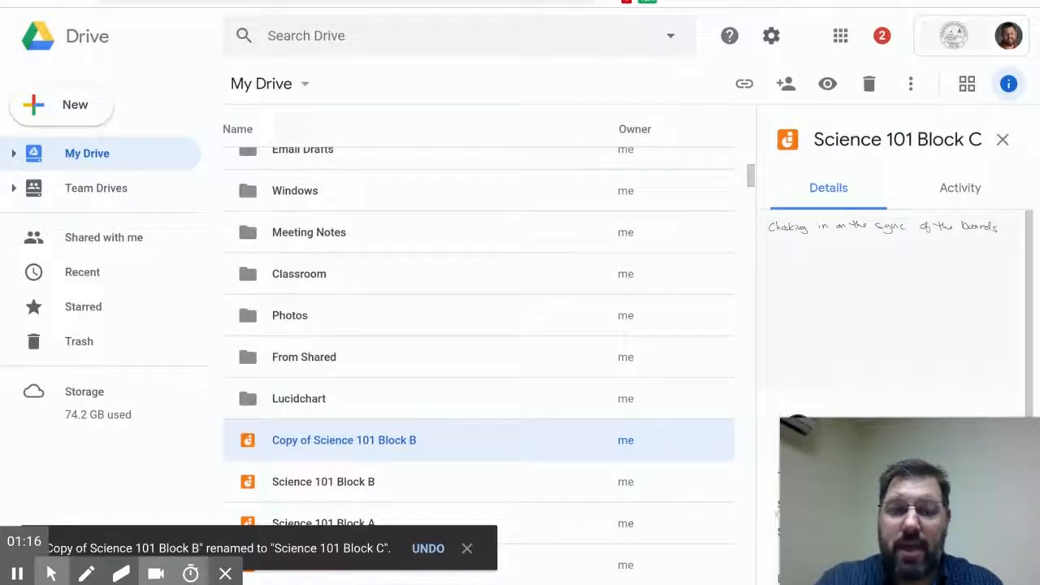